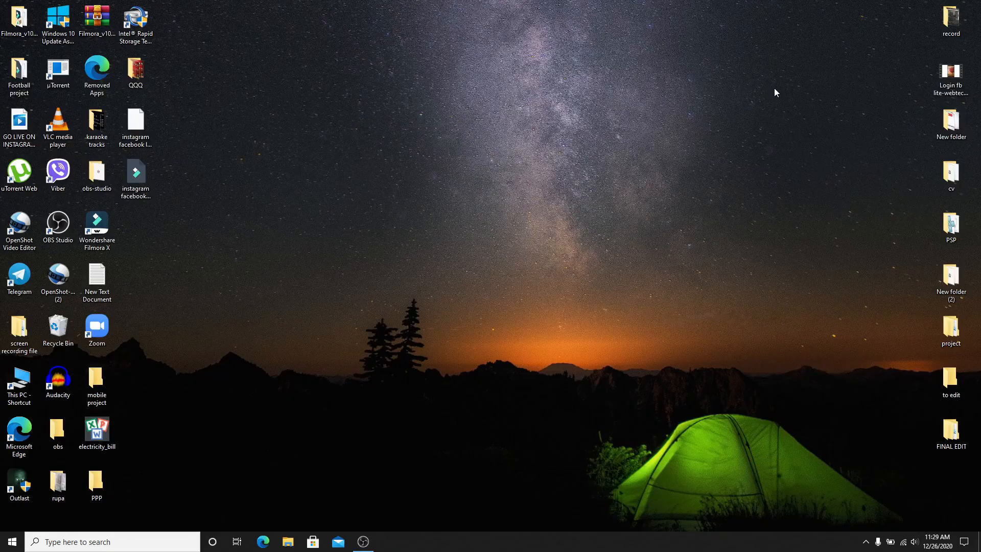
mouse_move(313, 517)
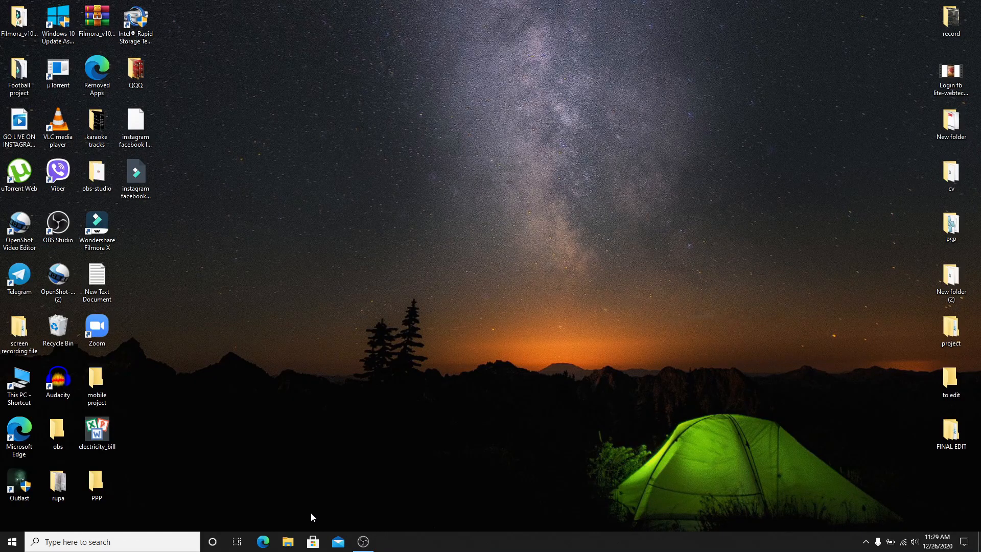
mouse_move(262, 542)
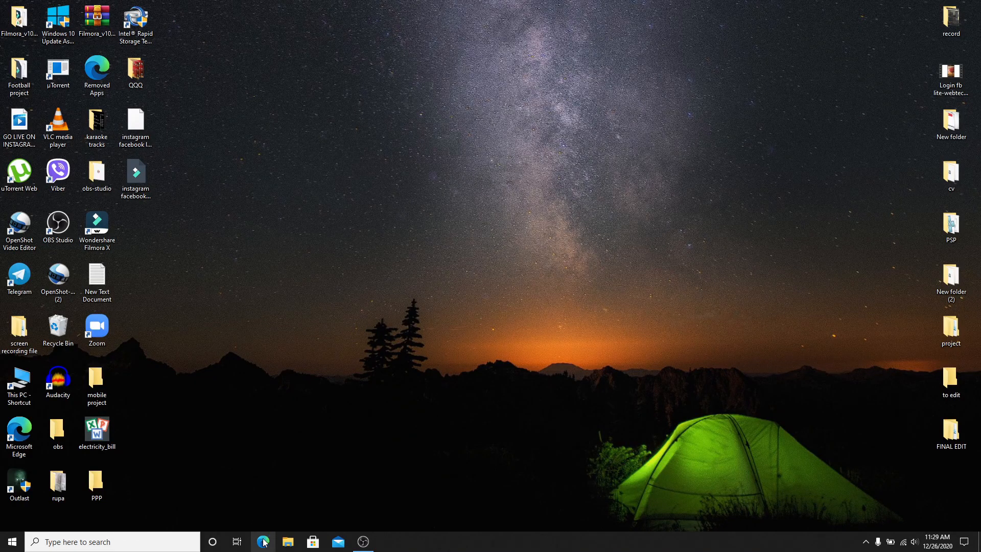
left_click(263, 541)
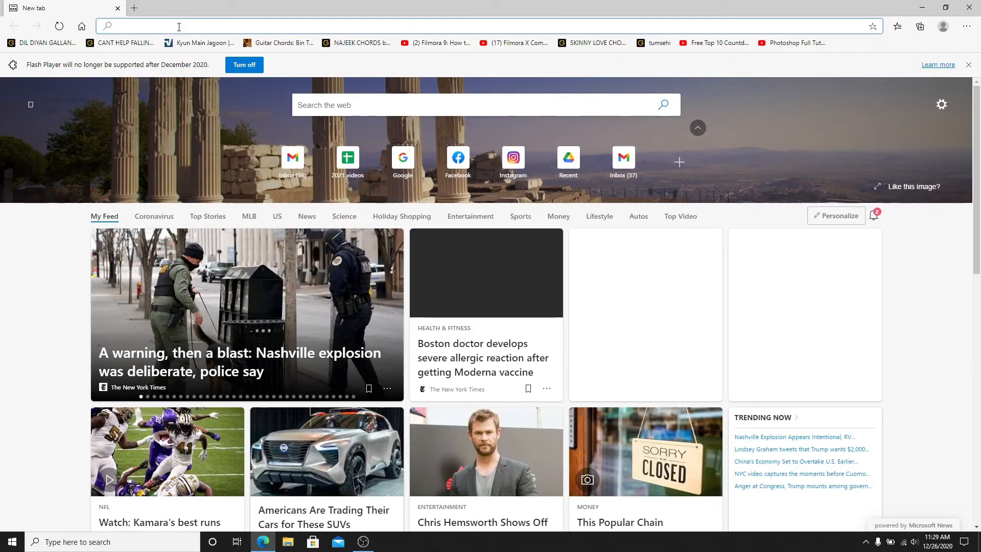
type("www.gmail.com")
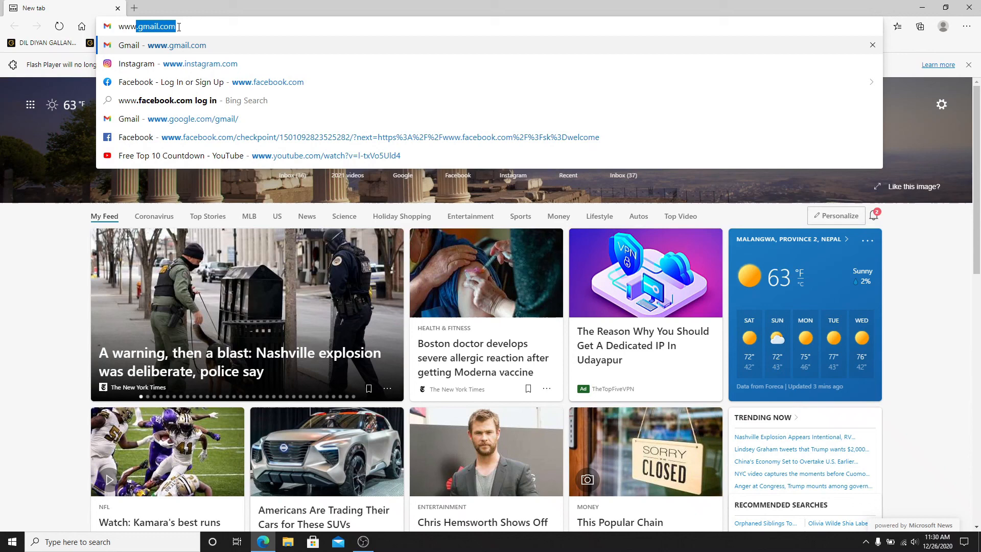
left_click(176, 45)
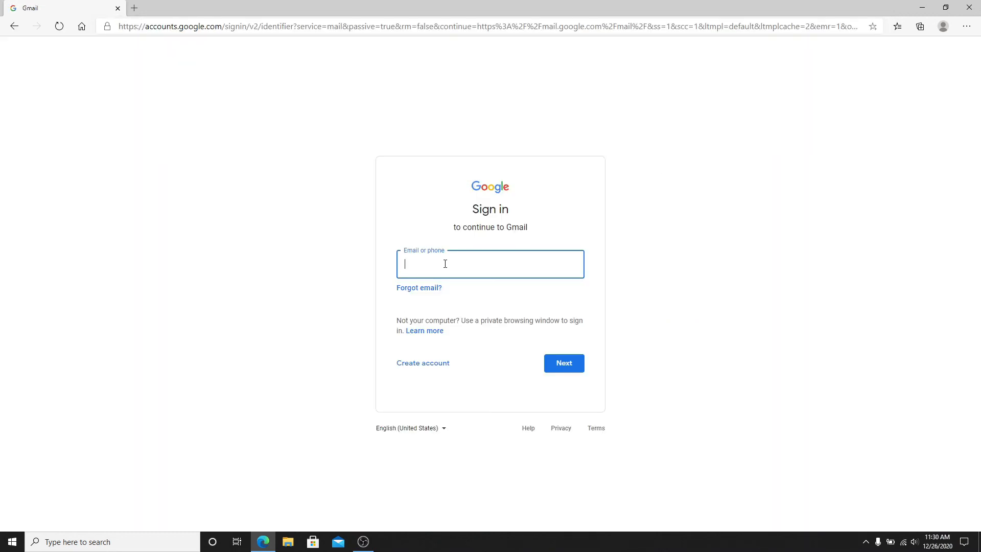
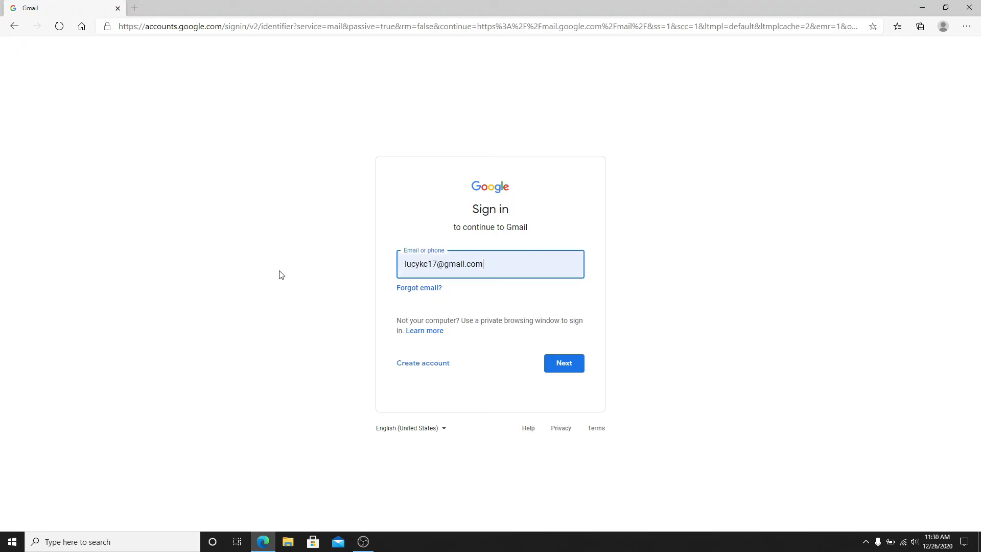
mouse_move(413, 293)
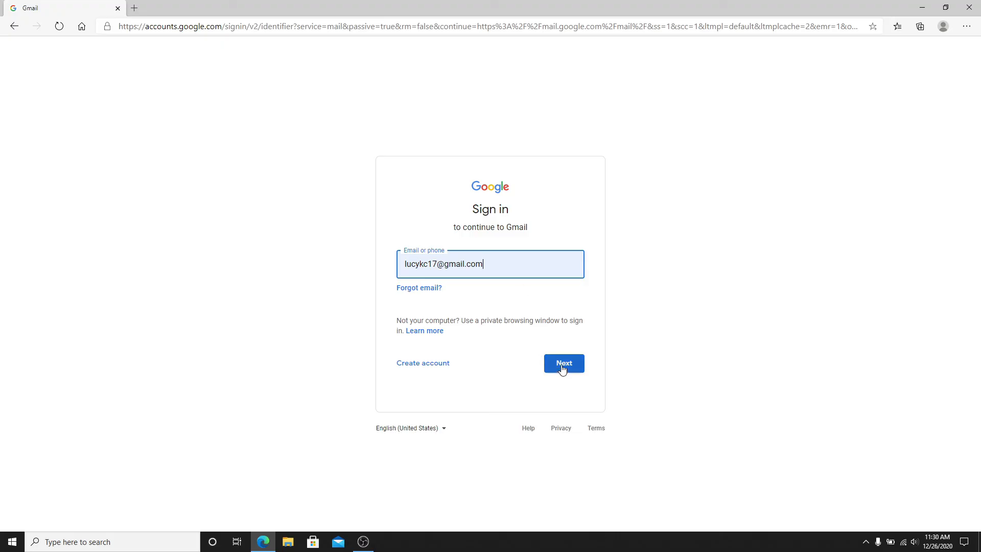
left_click(563, 364)
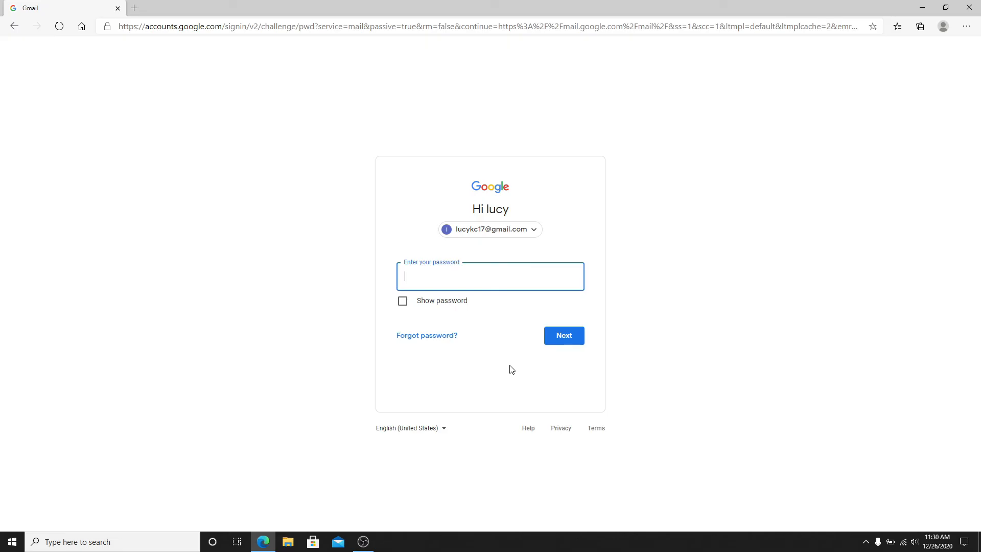
Enter the account password and submit it to reach the Gmail inbox
type("password")
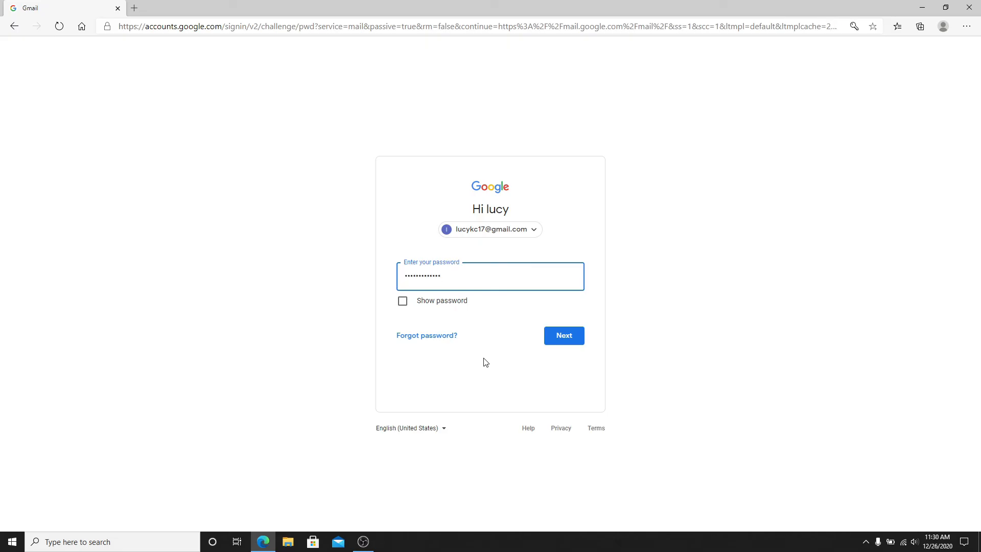
mouse_move(438, 348)
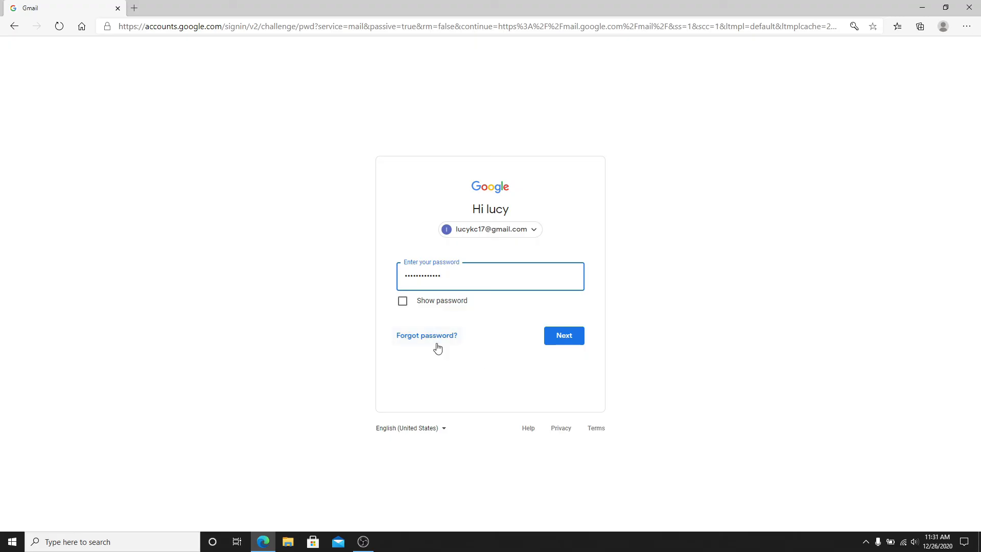
mouse_move(426, 335)
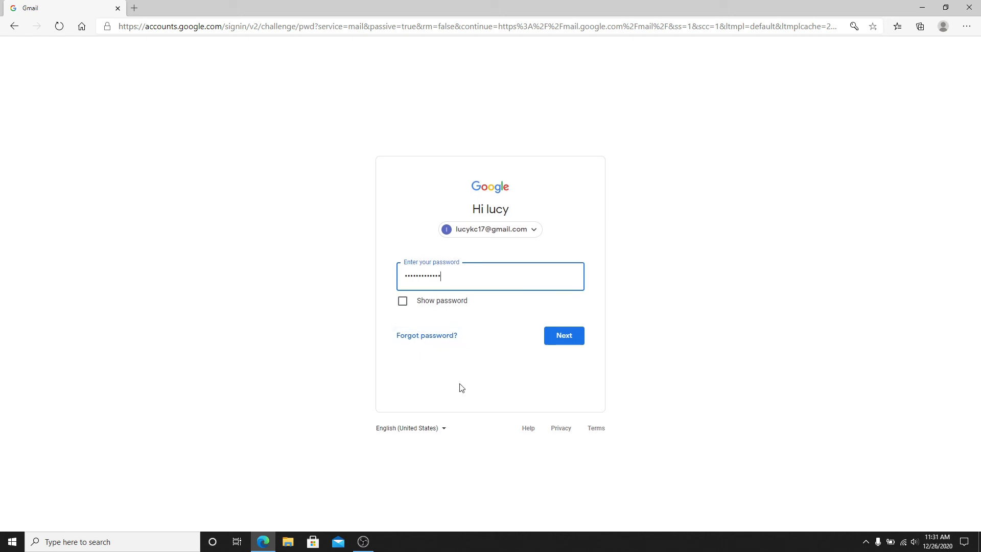
left_click(563, 335)
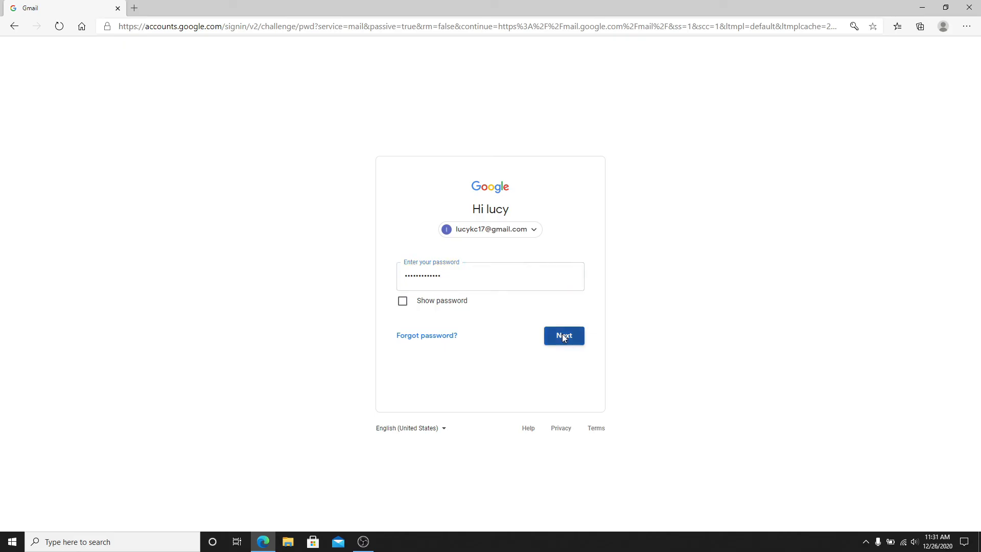
left_click(563, 337)
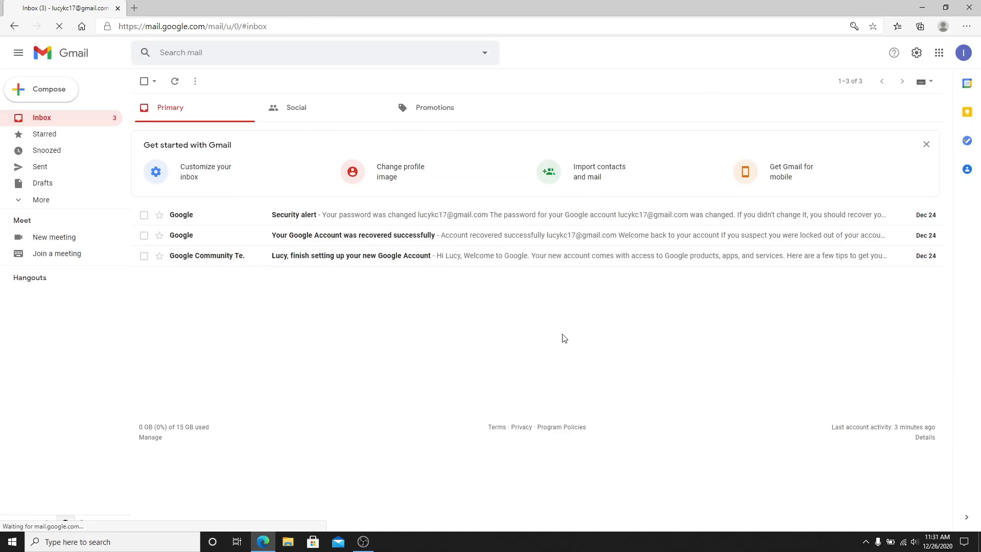